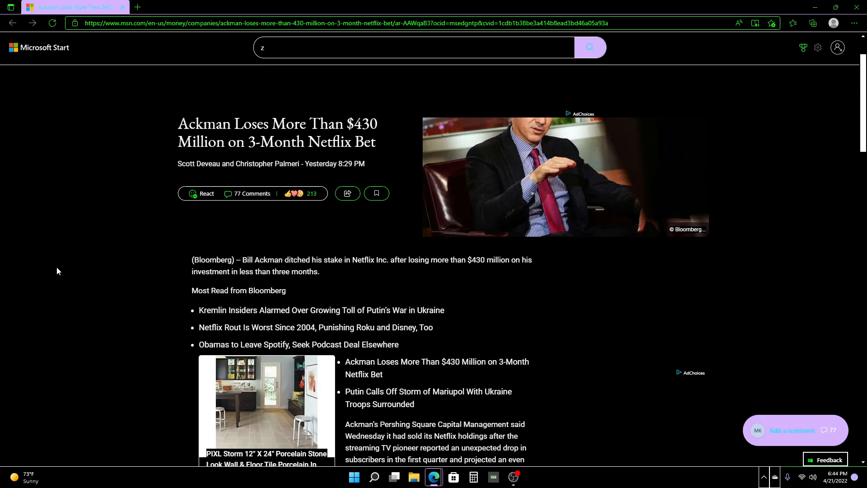
Scroll down to the article's first paragraphs on Ackman's Netflix stake and share drop
scroll("down", 3)
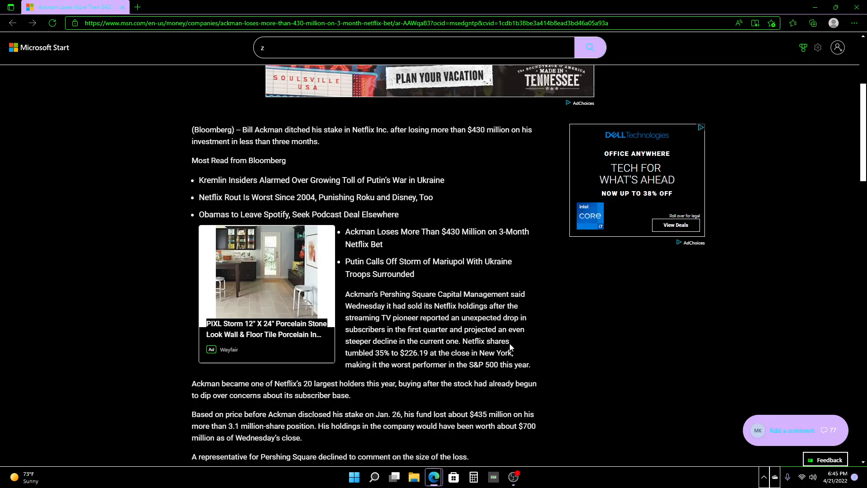
mouse_move(516, 351)
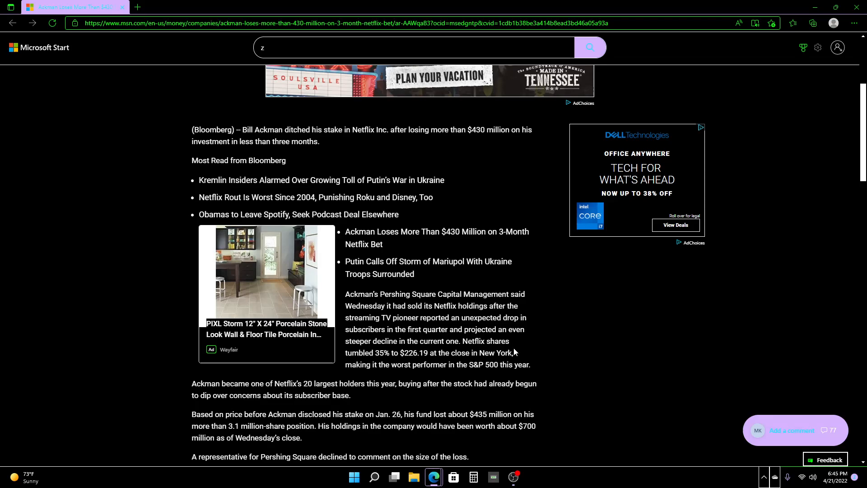
mouse_move(548, 370)
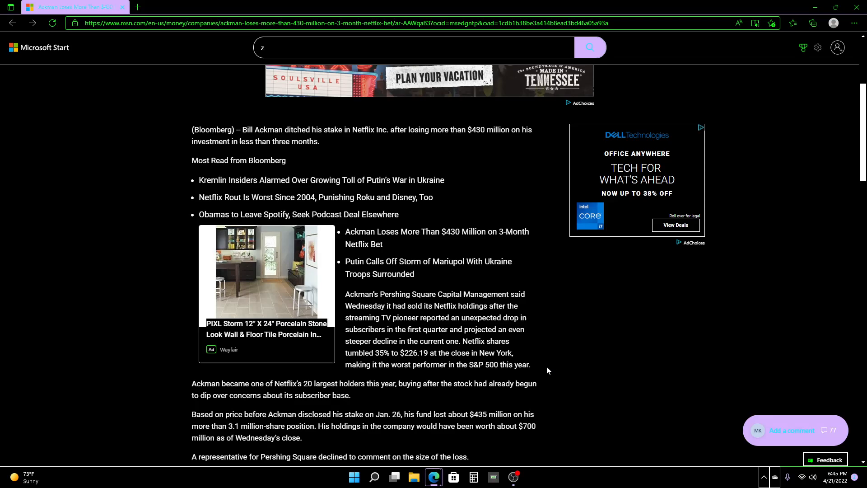
mouse_move(607, 365)
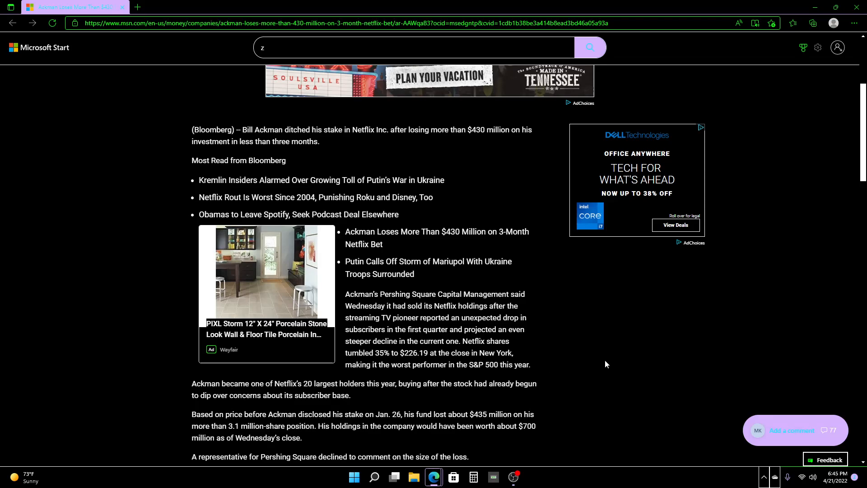
mouse_move(598, 368)
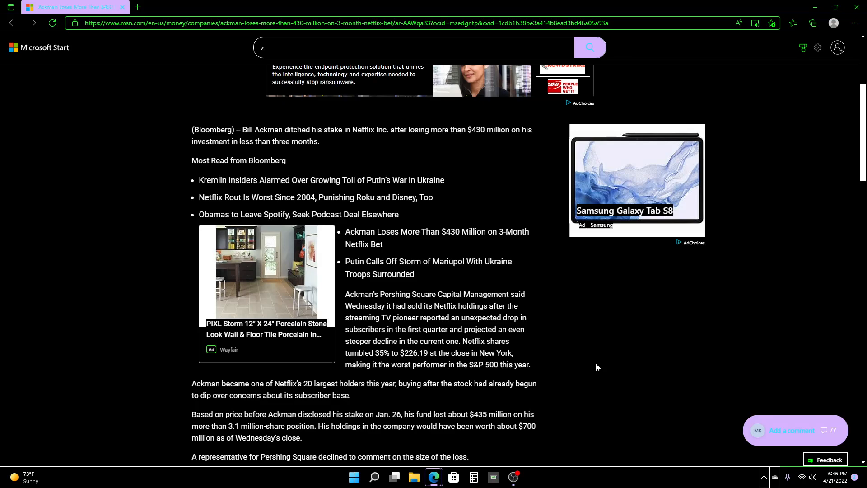
Scroll down to the Netflix Peak heading and the Continue reading button
scroll("down", 3)
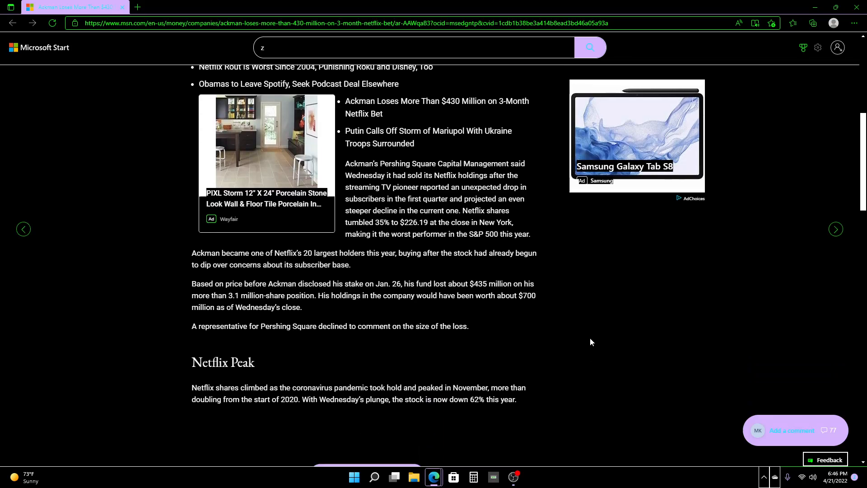
mouse_move(310, 339)
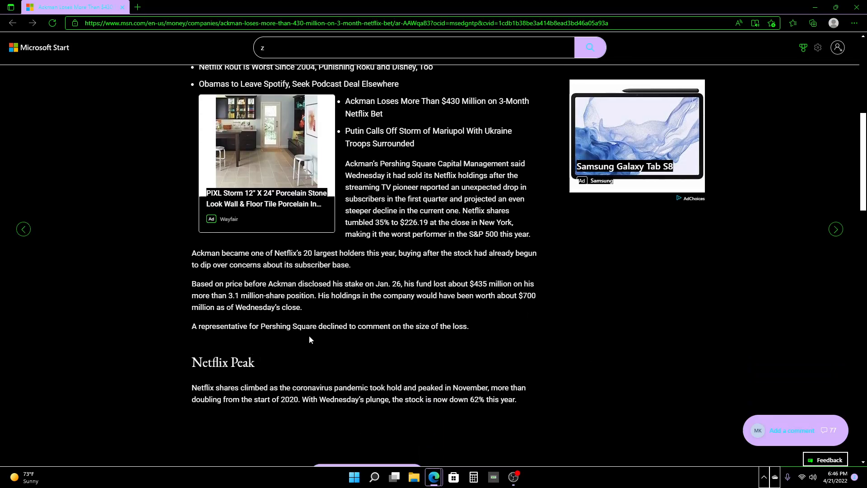
mouse_move(486, 333)
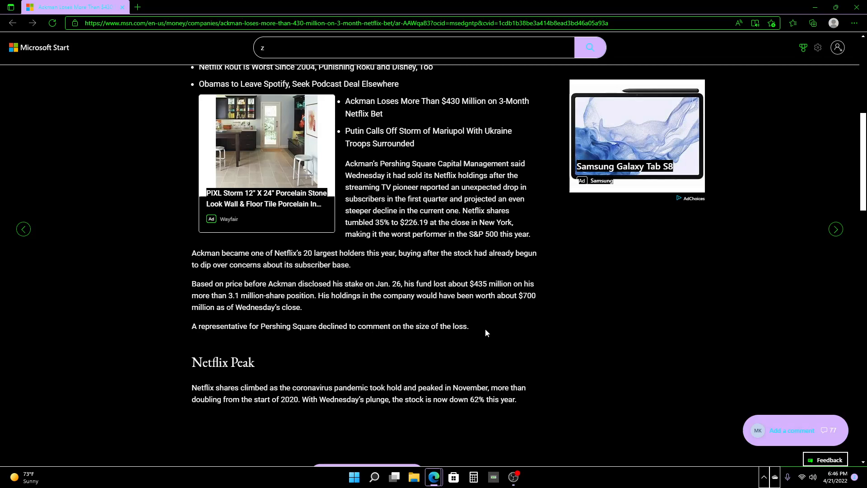
mouse_move(233, 376)
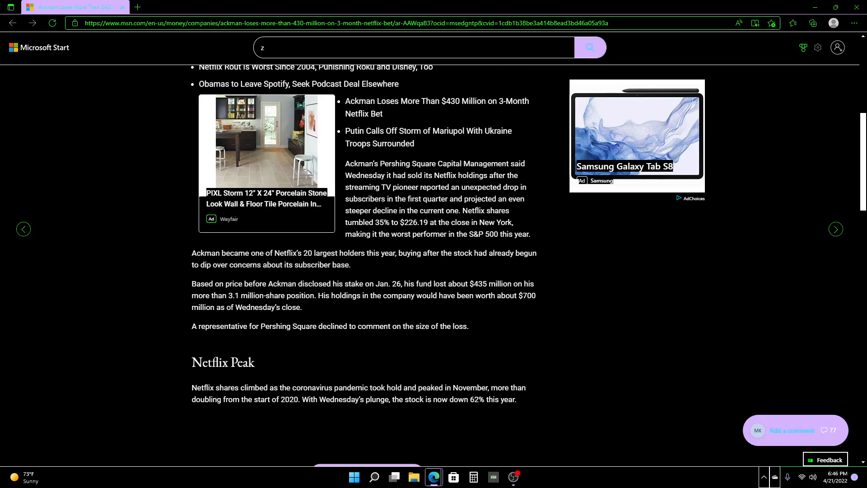
mouse_move(531, 390)
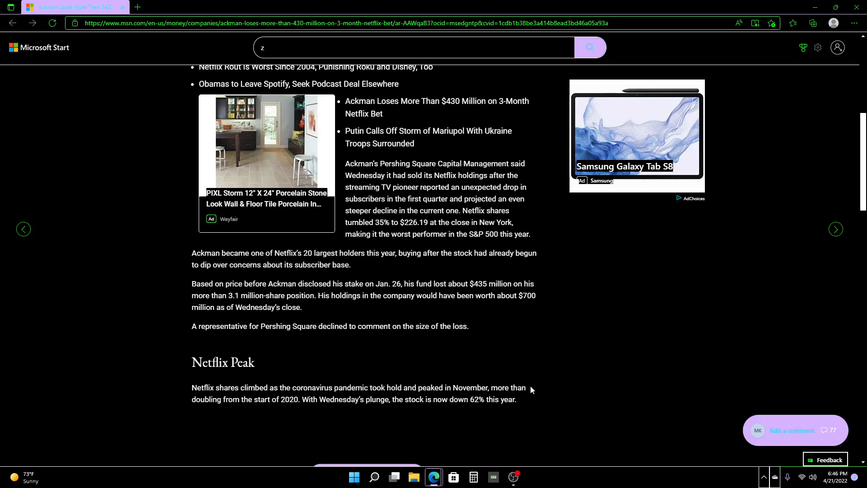
mouse_move(529, 393)
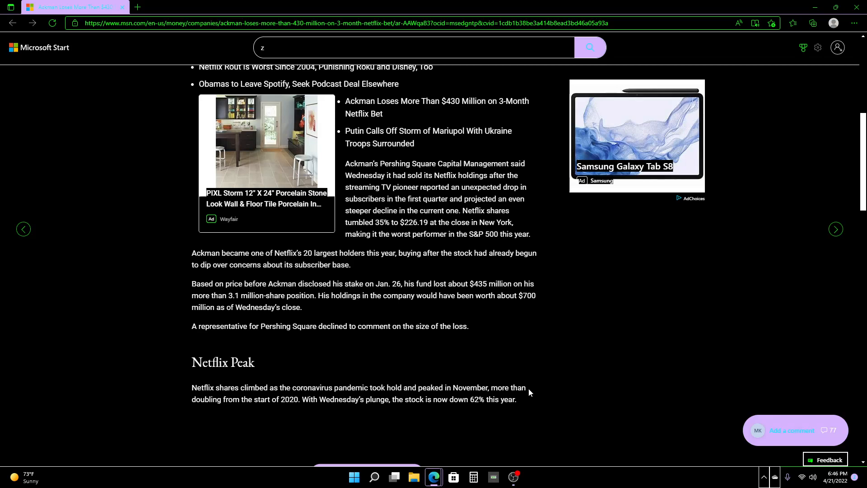
mouse_move(606, 382)
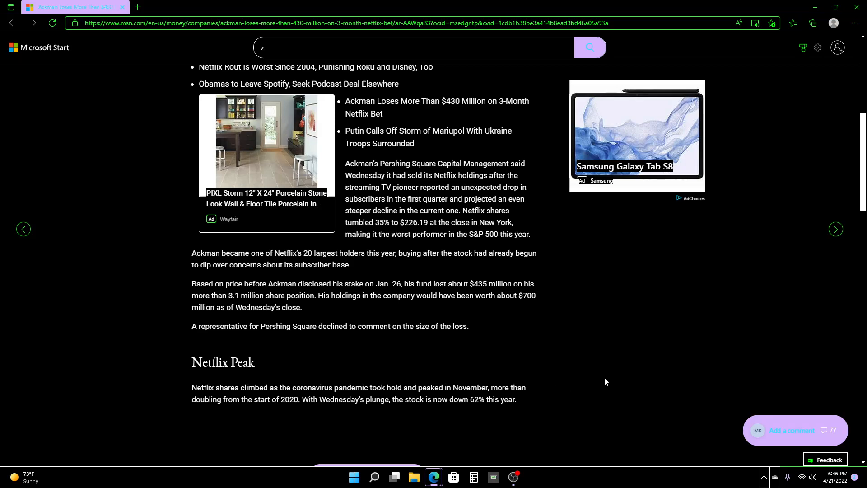
mouse_move(598, 381)
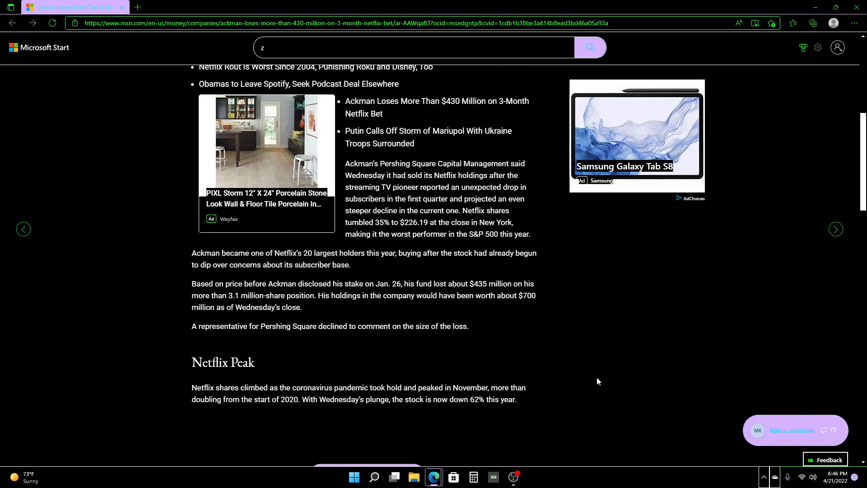
mouse_move(630, 348)
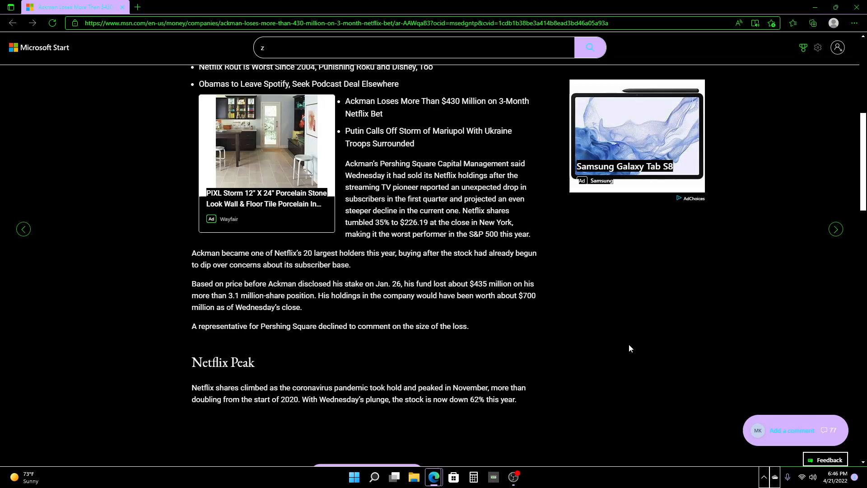
scroll("down", 3)
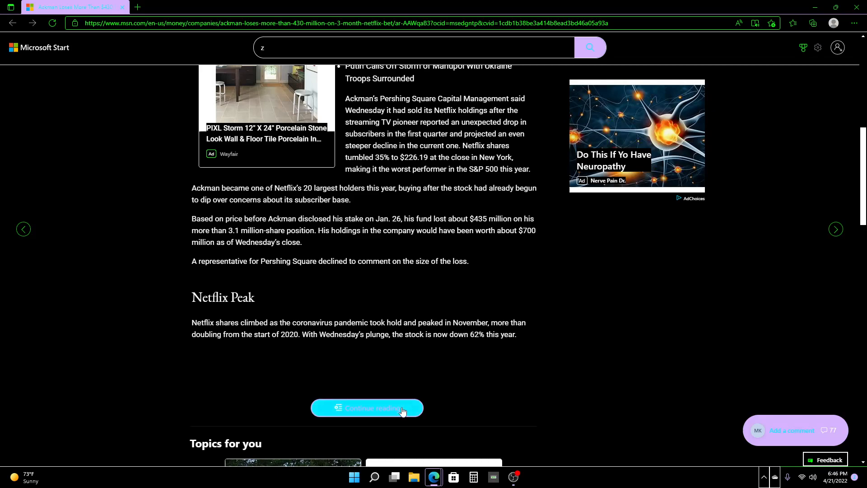
Expand the full article and scroll past the Bloomberg video to the Ackman Losses heading
left_click(367, 408)
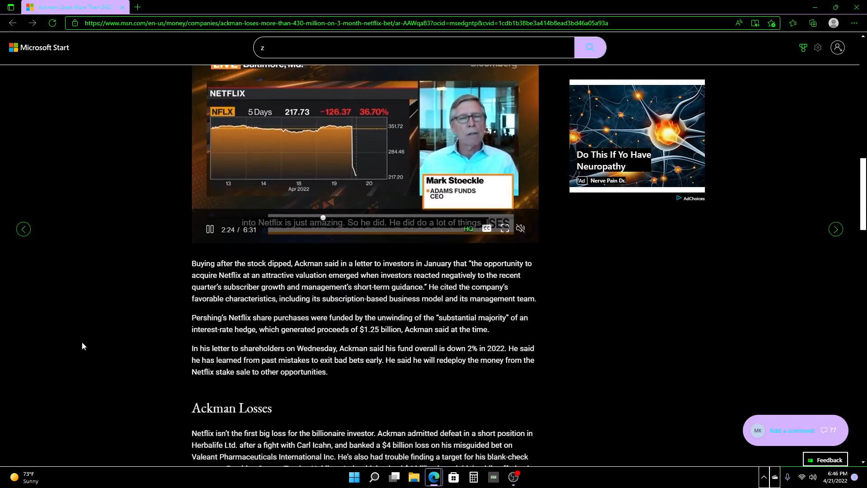
scroll("down", 3)
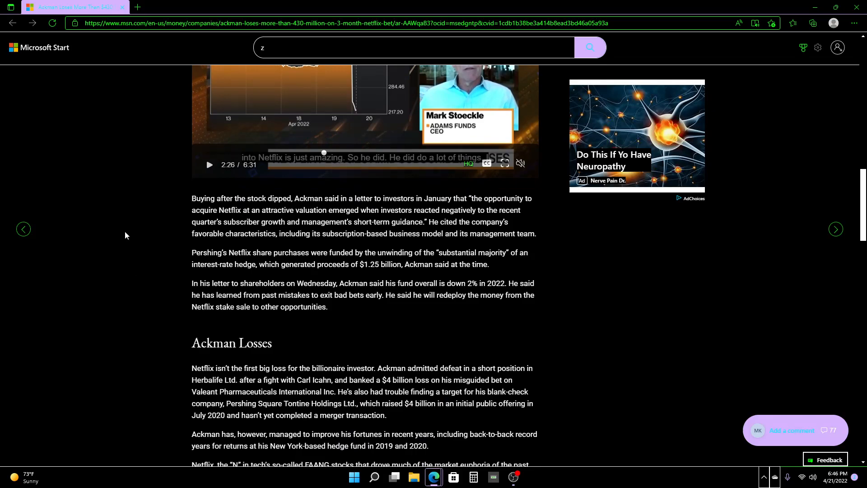
scroll("down", 3)
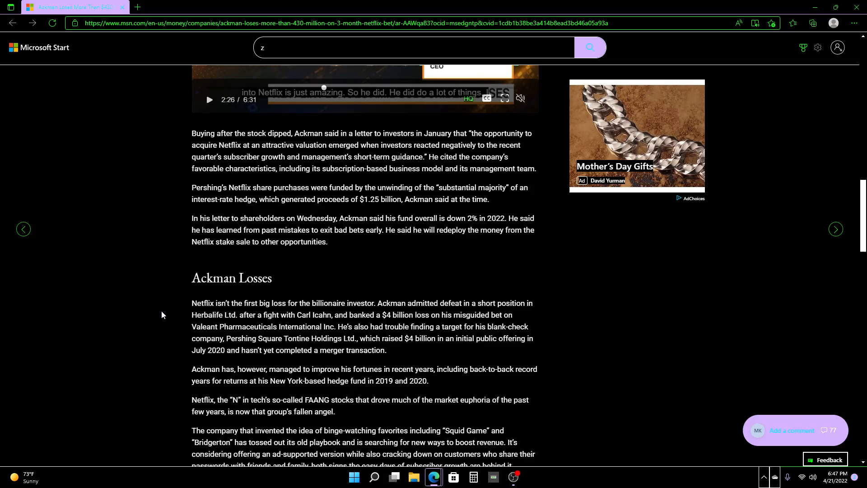
mouse_move(183, 296)
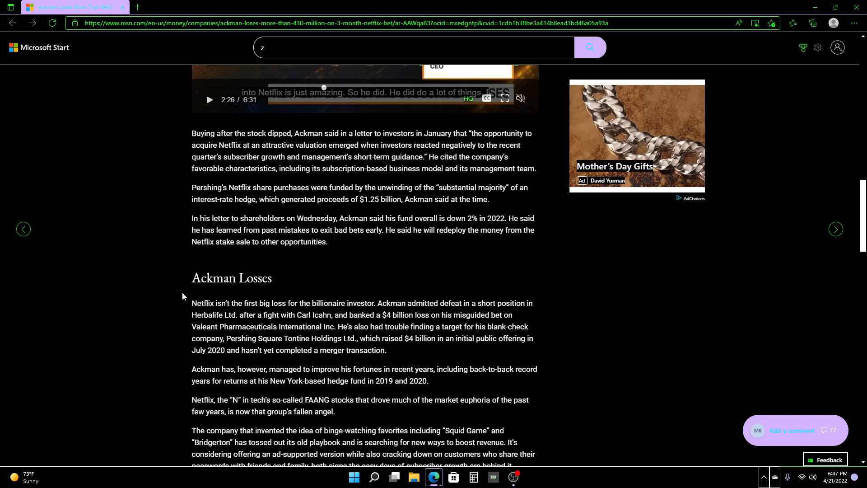
Scroll to the closing update note and the Most Read from Bloomberg Businessweek list
scroll("down", 3)
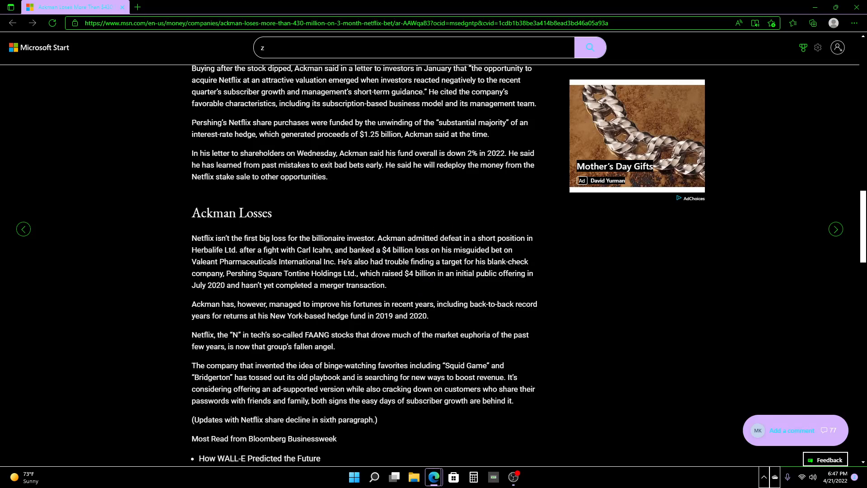
mouse_move(538, 246)
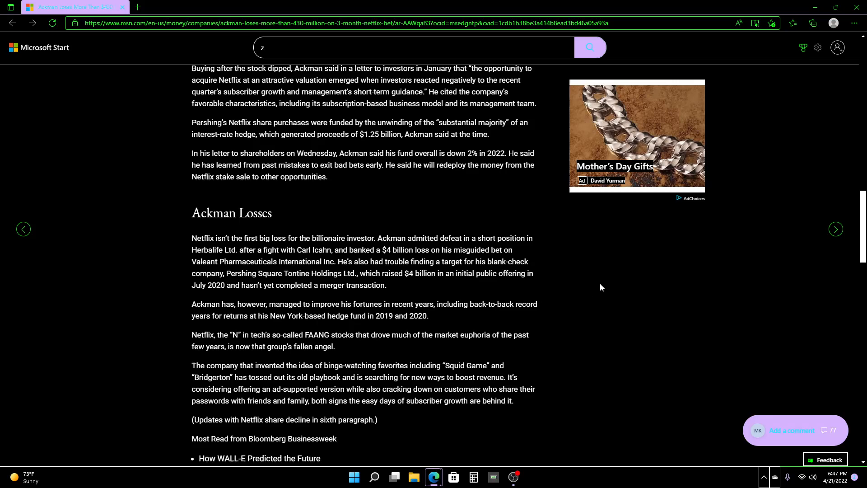
mouse_move(608, 309)
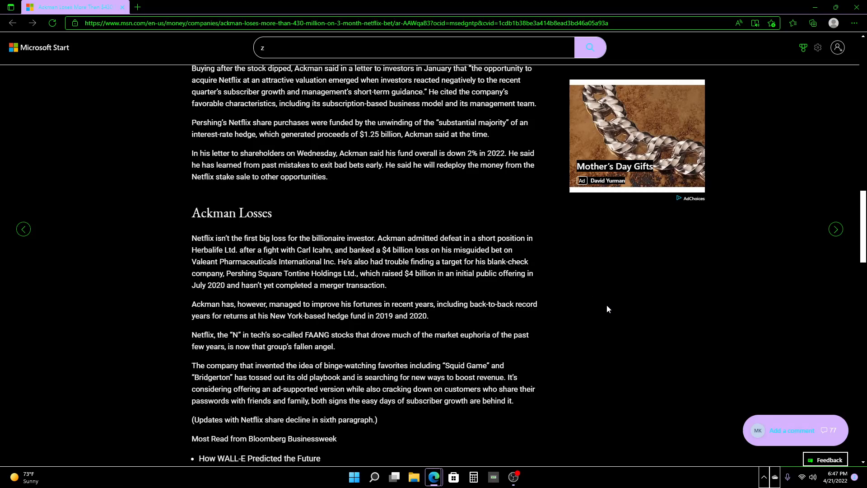
mouse_move(604, 310)
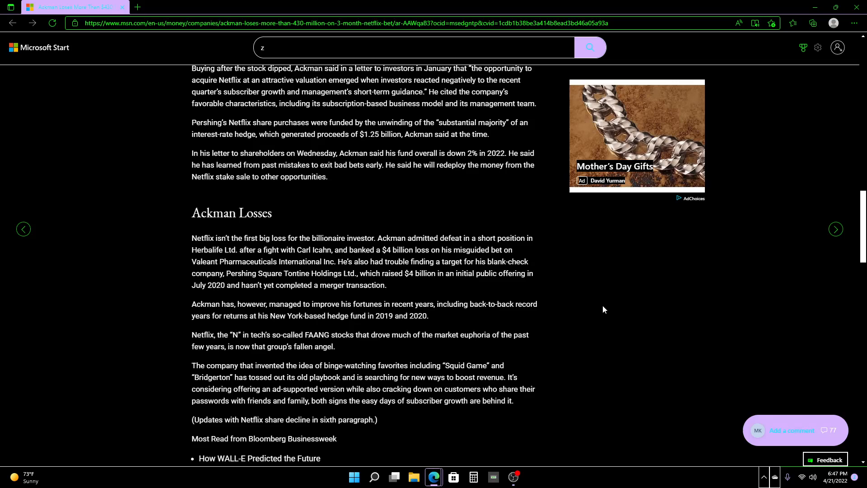
mouse_move(609, 303)
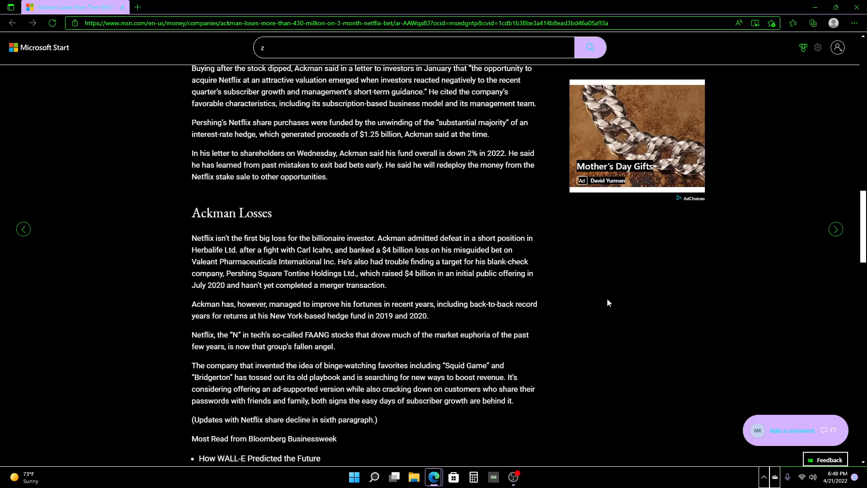
mouse_move(611, 308)
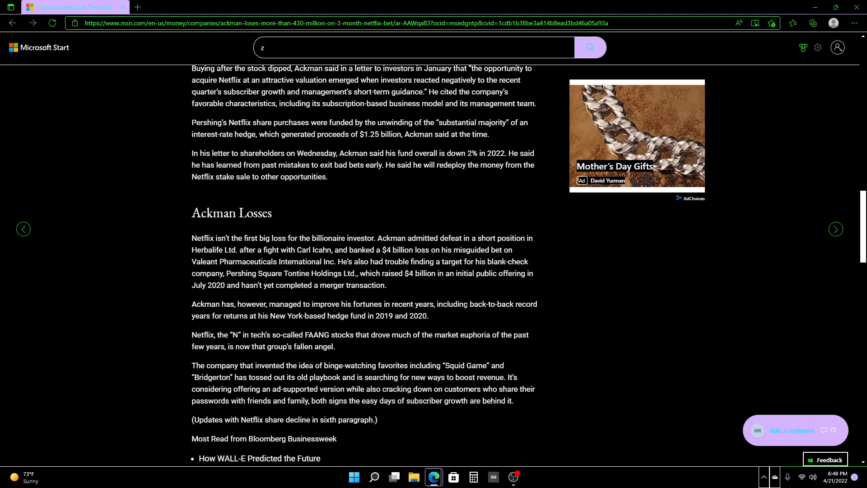
mouse_move(299, 325)
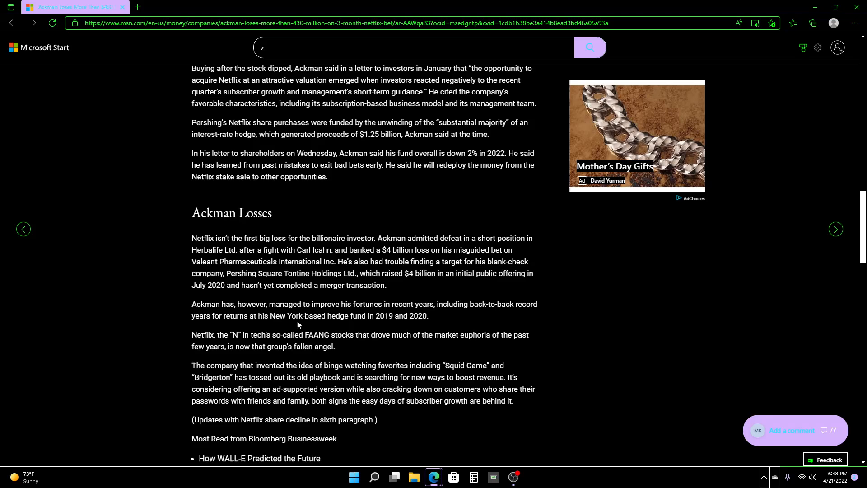
mouse_move(464, 322)
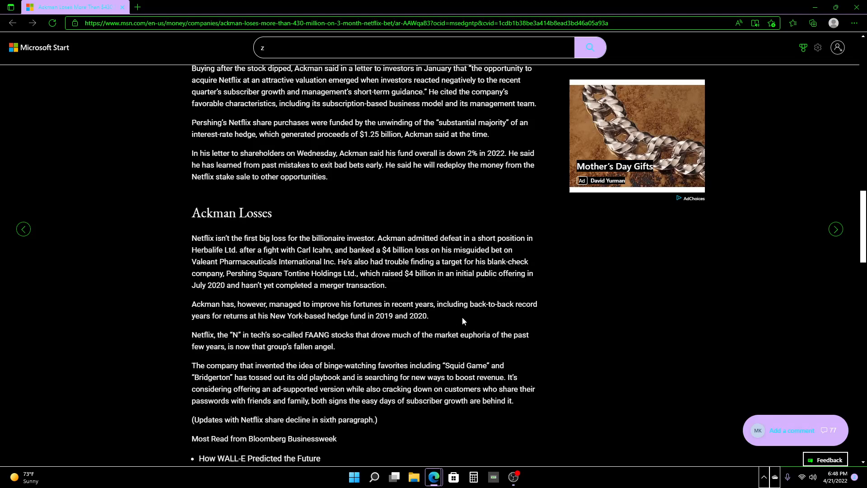
mouse_move(654, 342)
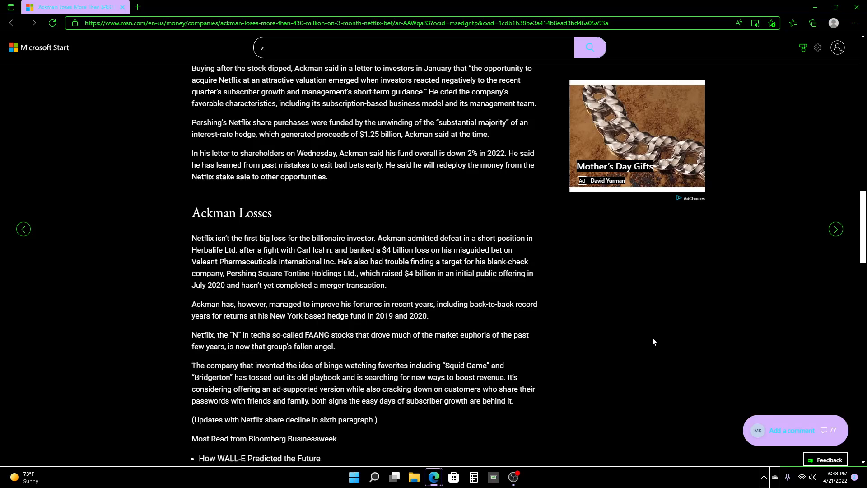
mouse_move(648, 341)
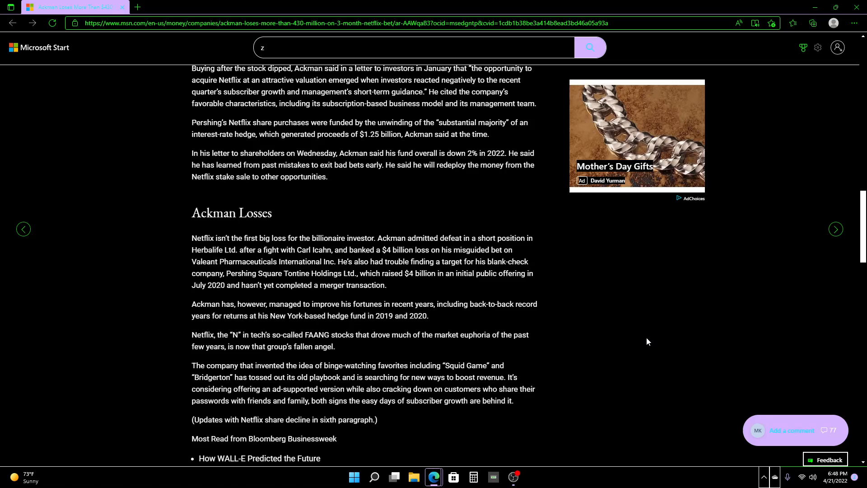
Scroll down to Topics for you, then back to the headline and opening paragraphs
scroll("down", 3)
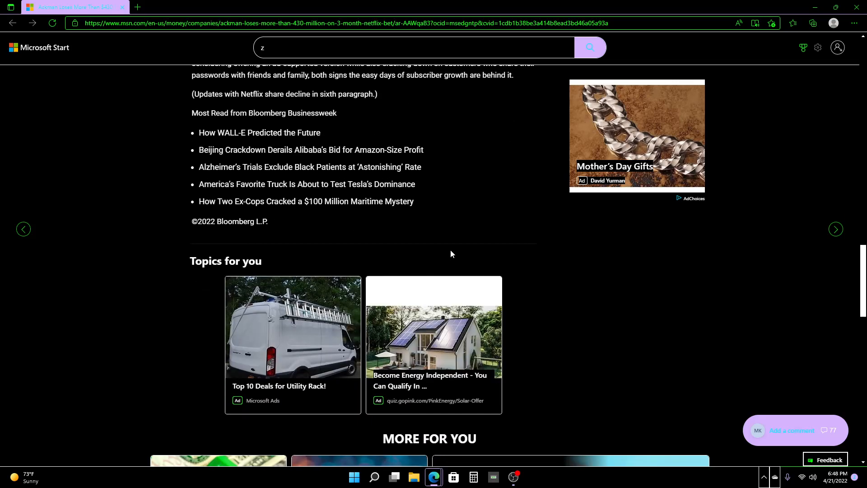
scroll("up", 3)
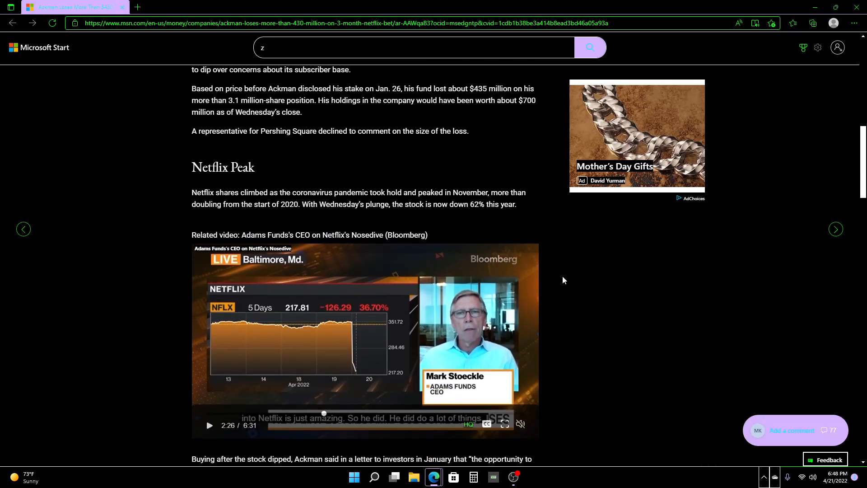
mouse_move(502, 331)
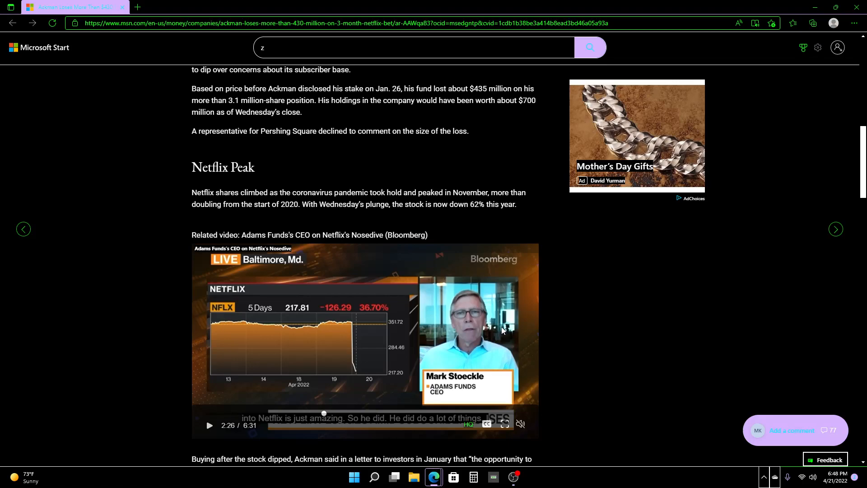
mouse_move(685, 394)
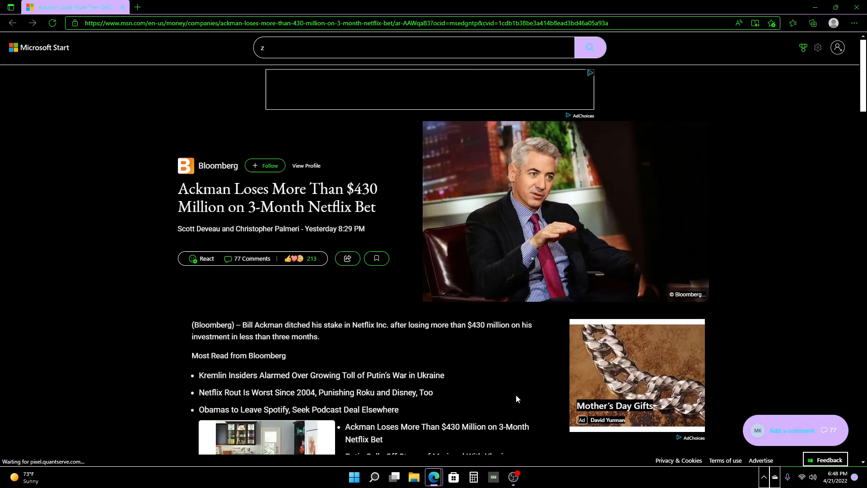
scroll("down", 3)
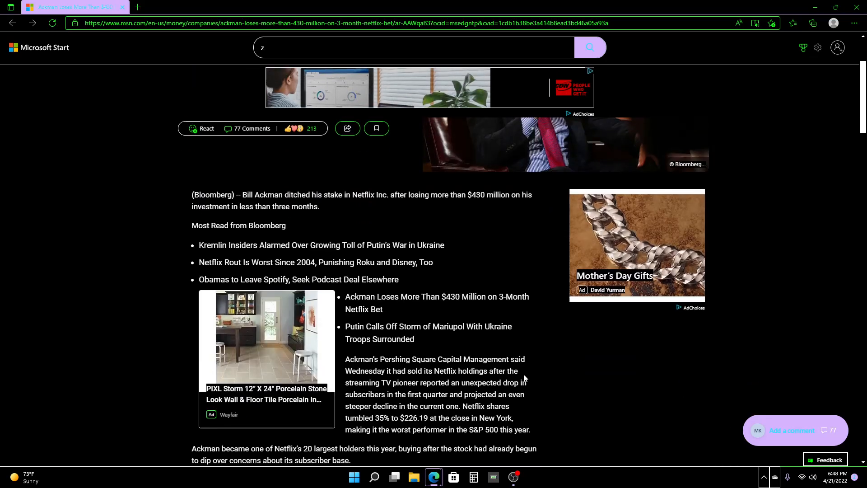